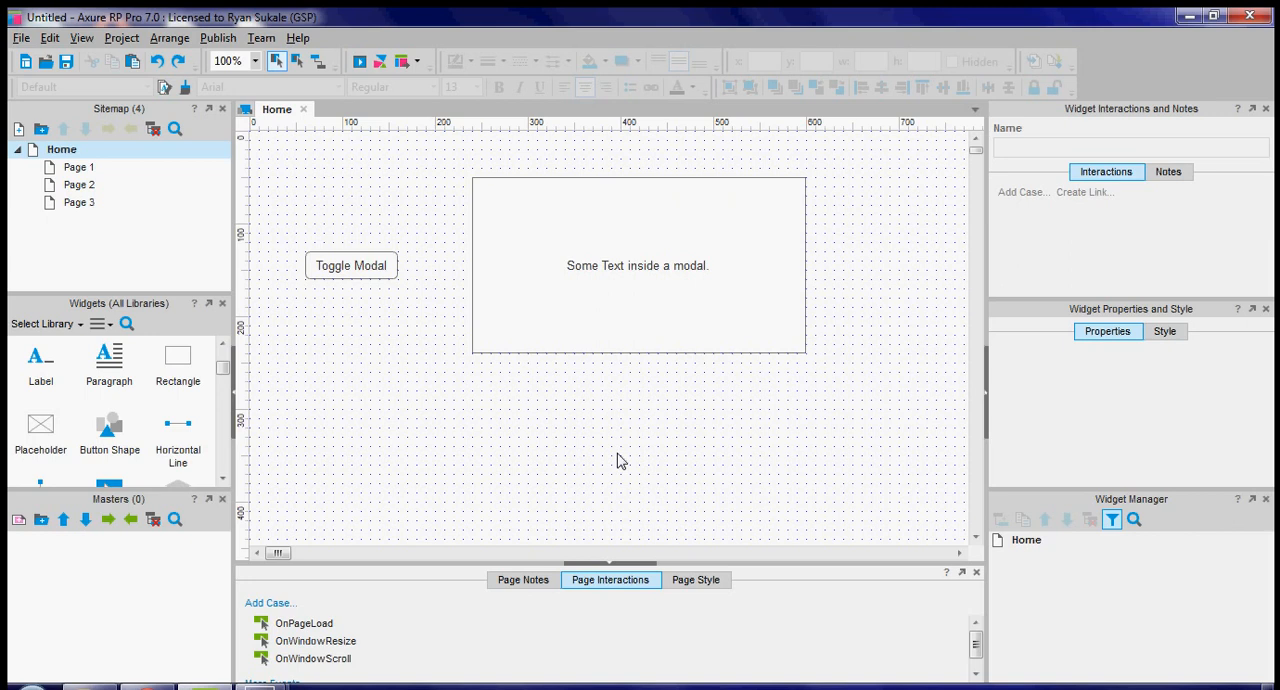
mouse_move(634, 412)
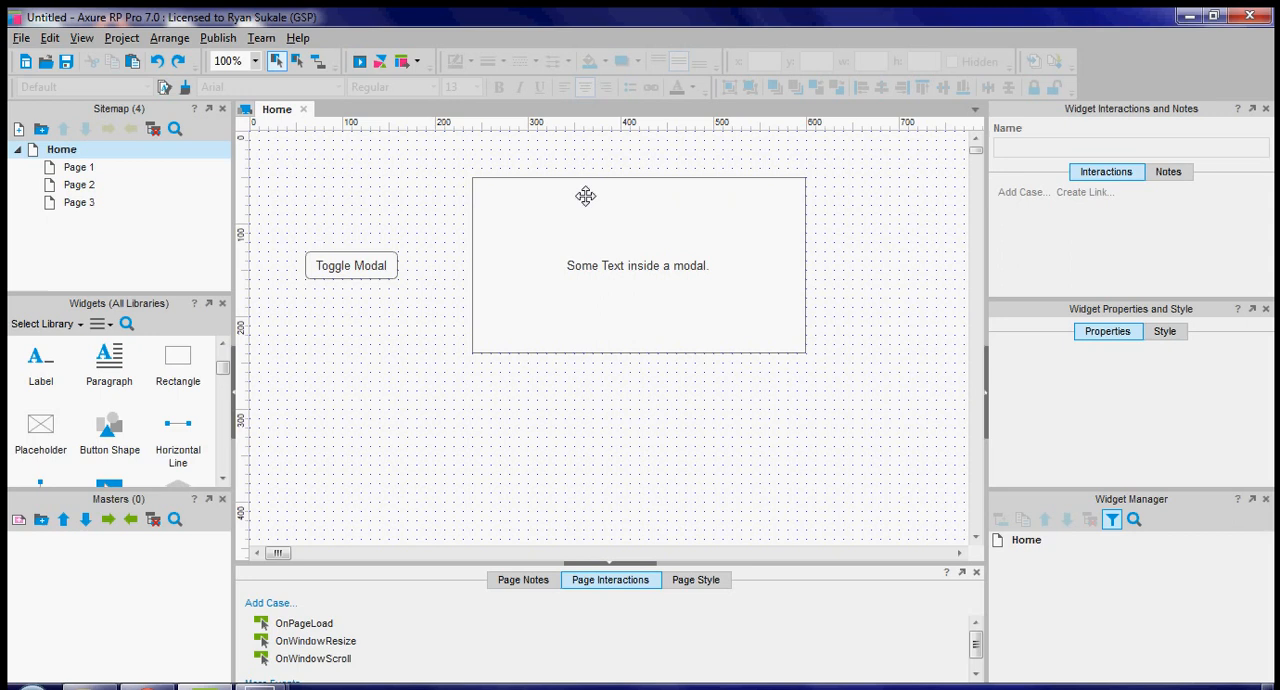
mouse_move(496, 204)
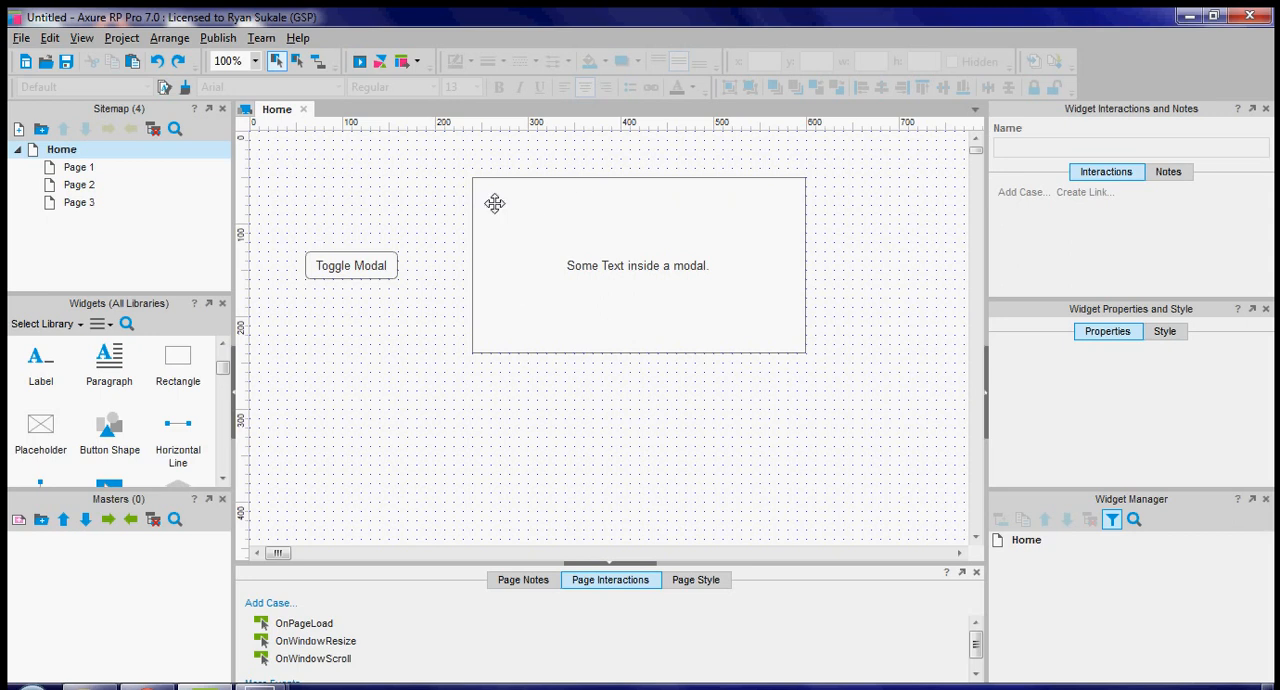
mouse_move(772, 304)
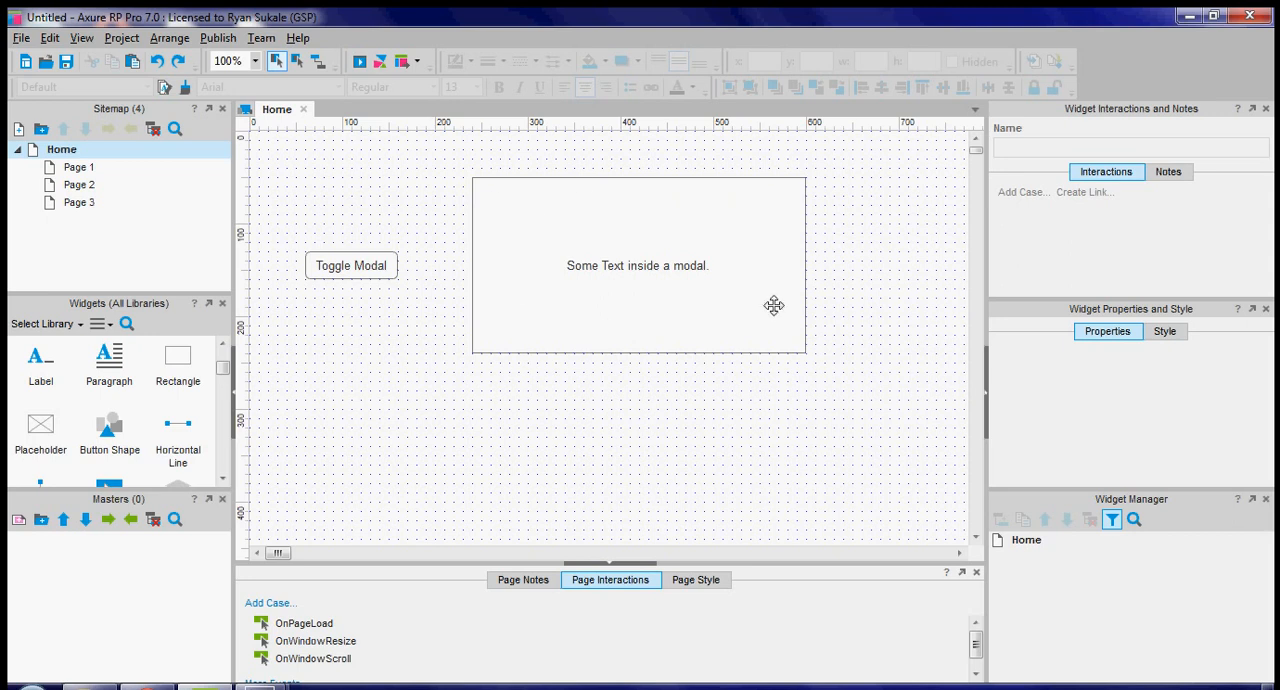
mouse_move(688, 310)
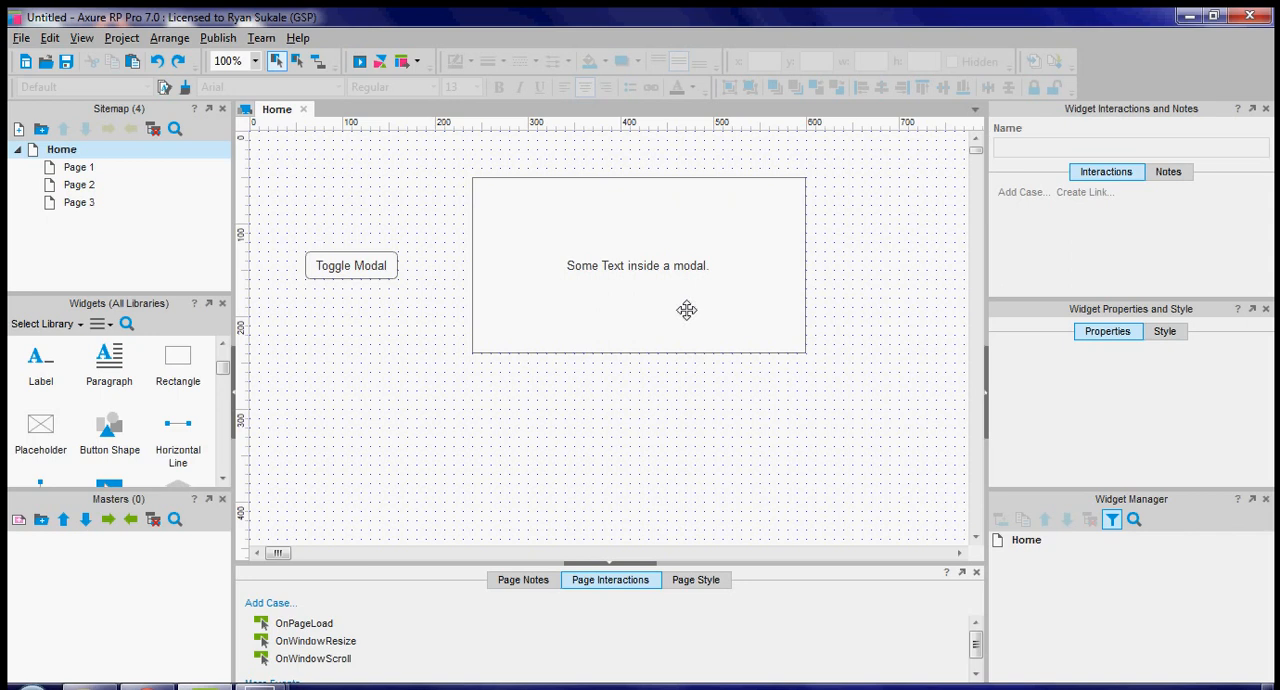
mouse_move(388, 272)
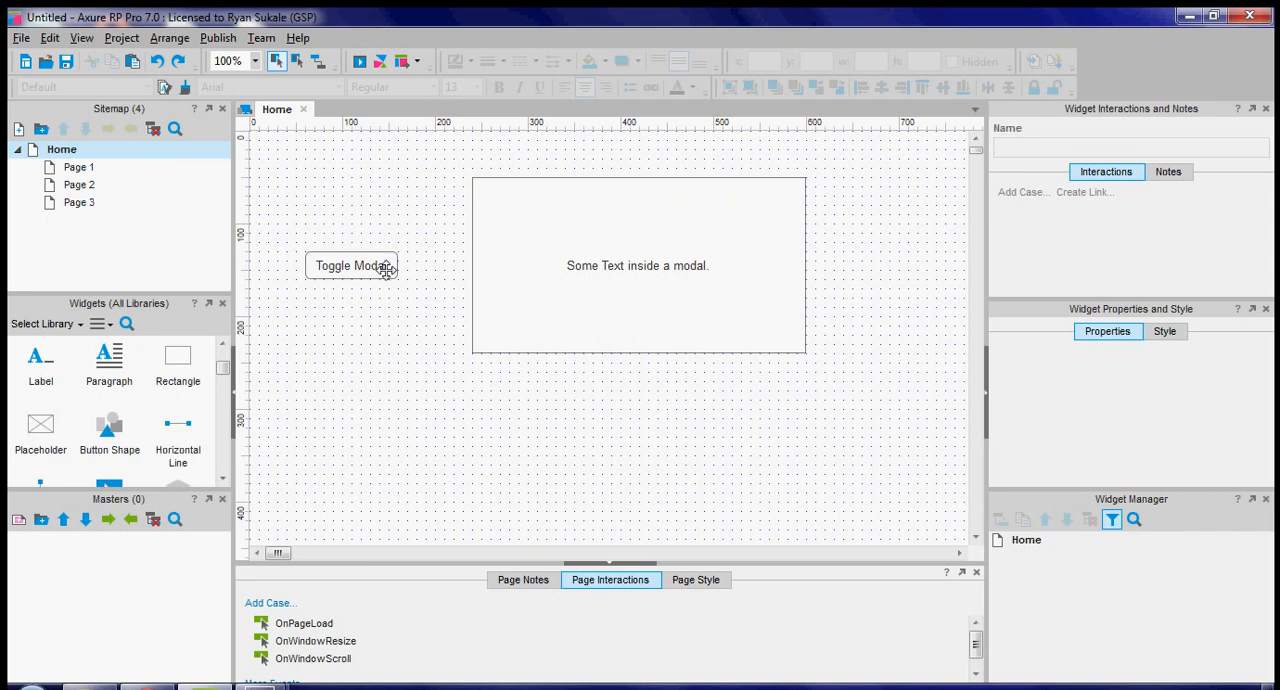
Convert the modal rectangle and text into a dynamic panel and name it MyModal.
click(352, 264)
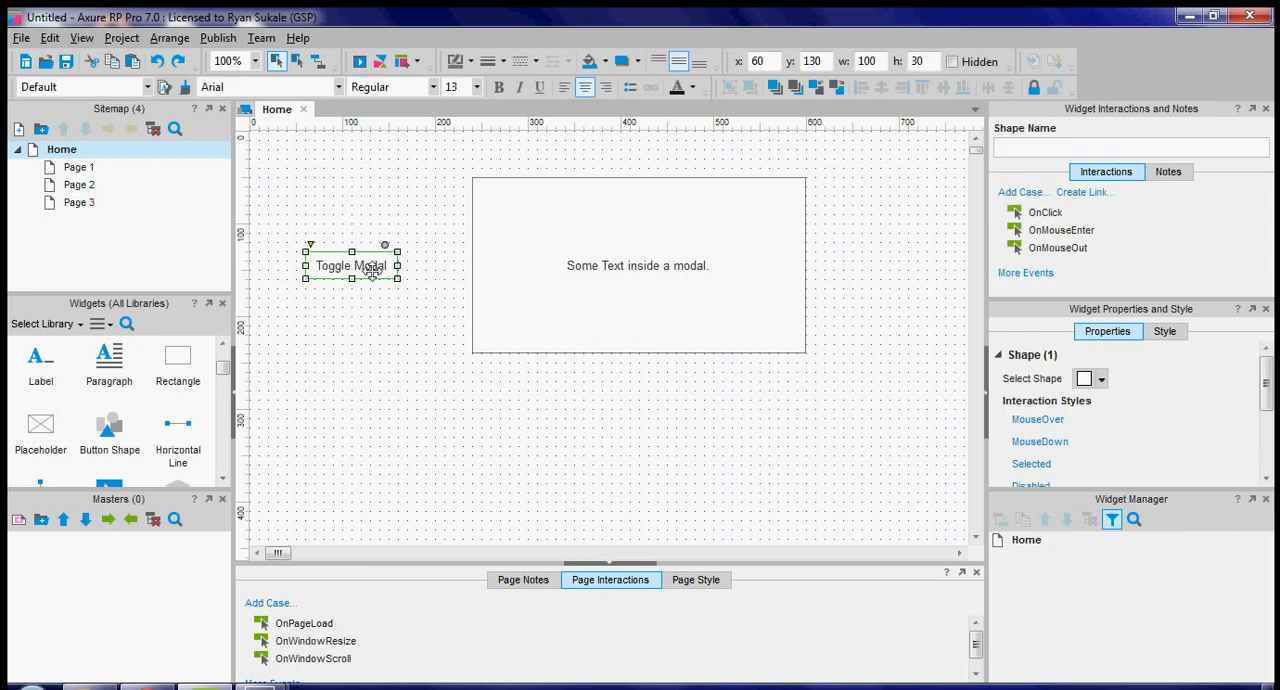
click(688, 408)
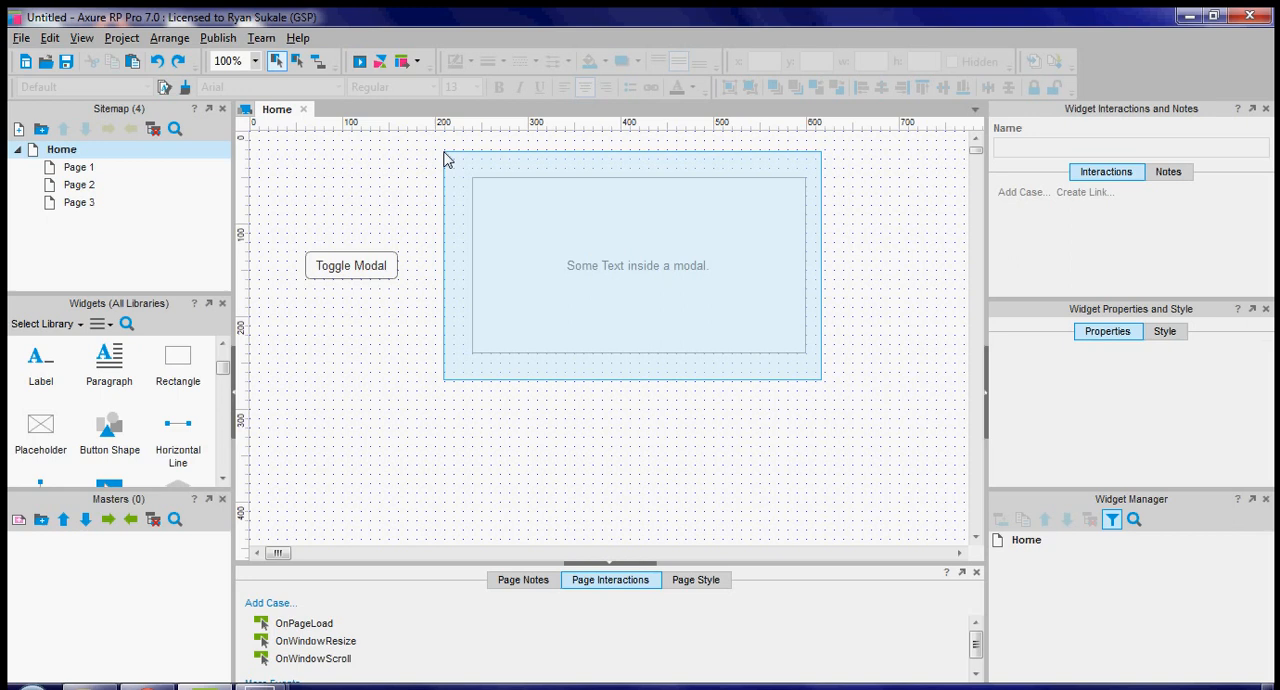
right_click(636, 264)
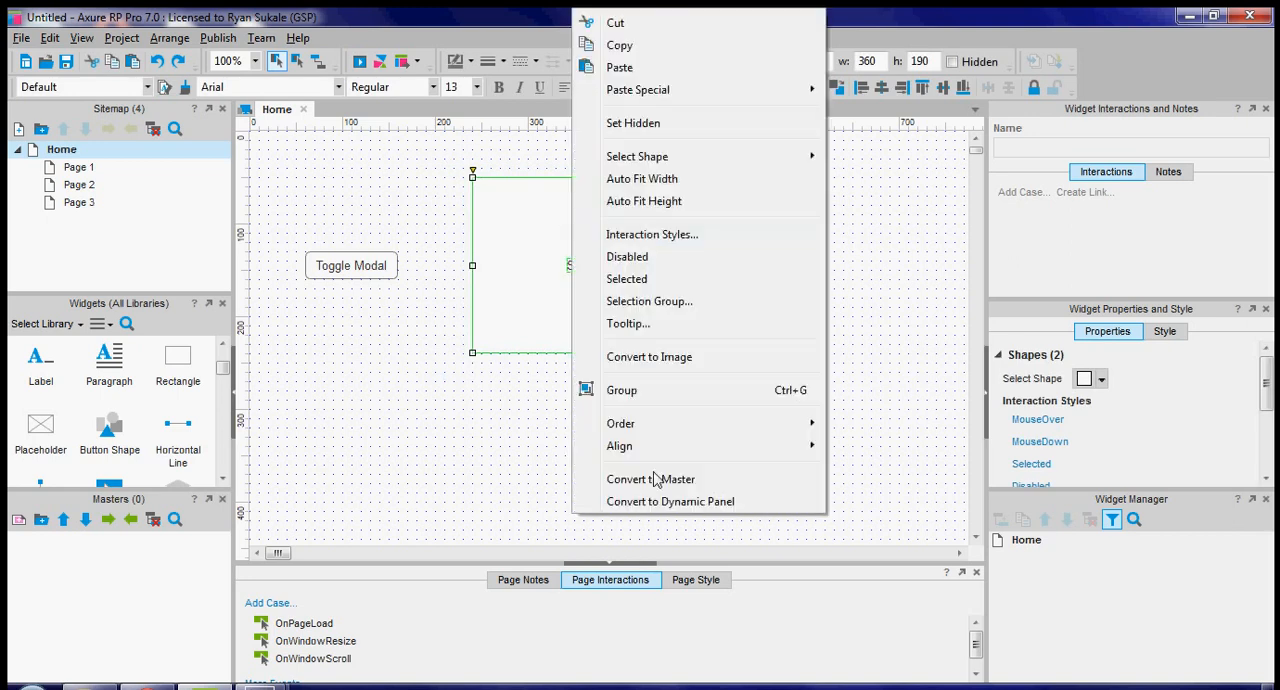
mouse_move(668, 508)
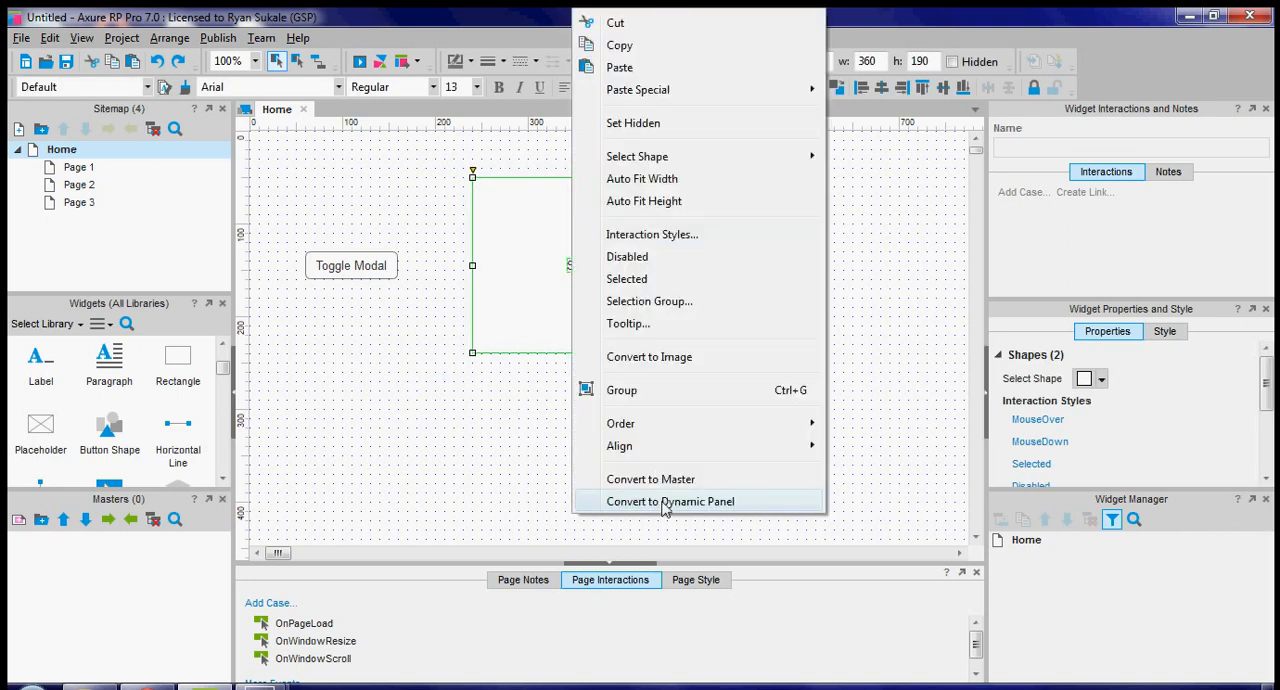
click(672, 500)
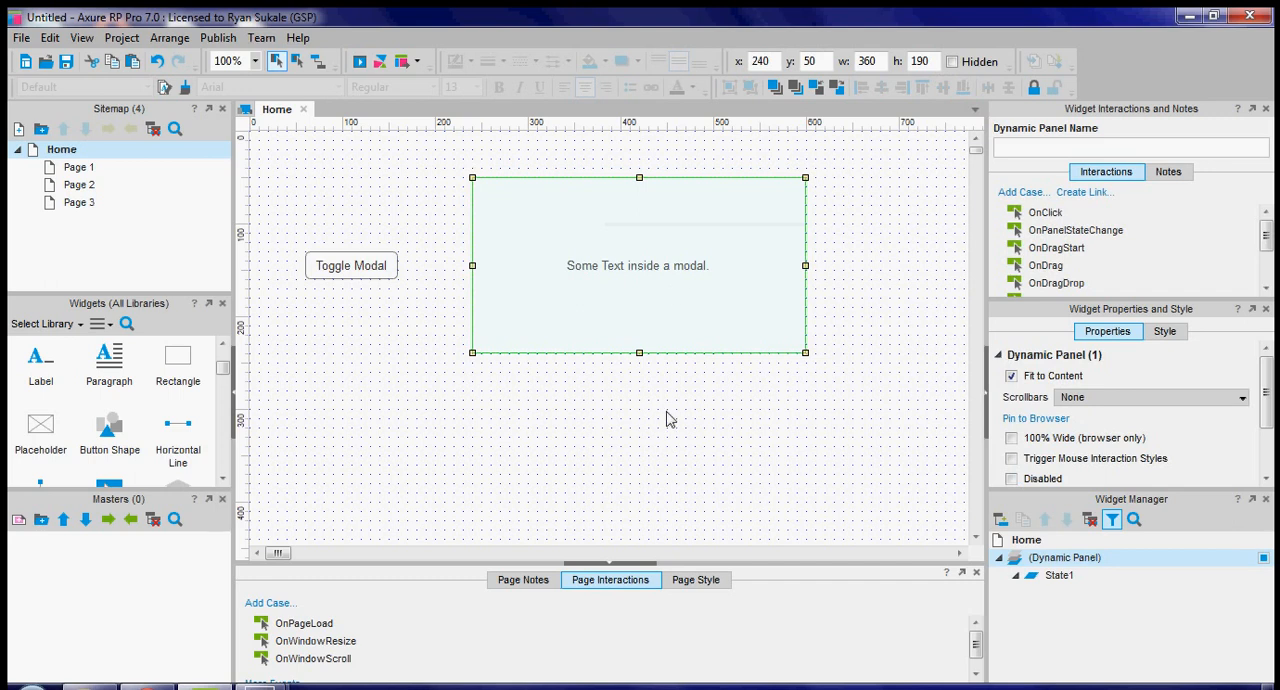
click(1130, 148)
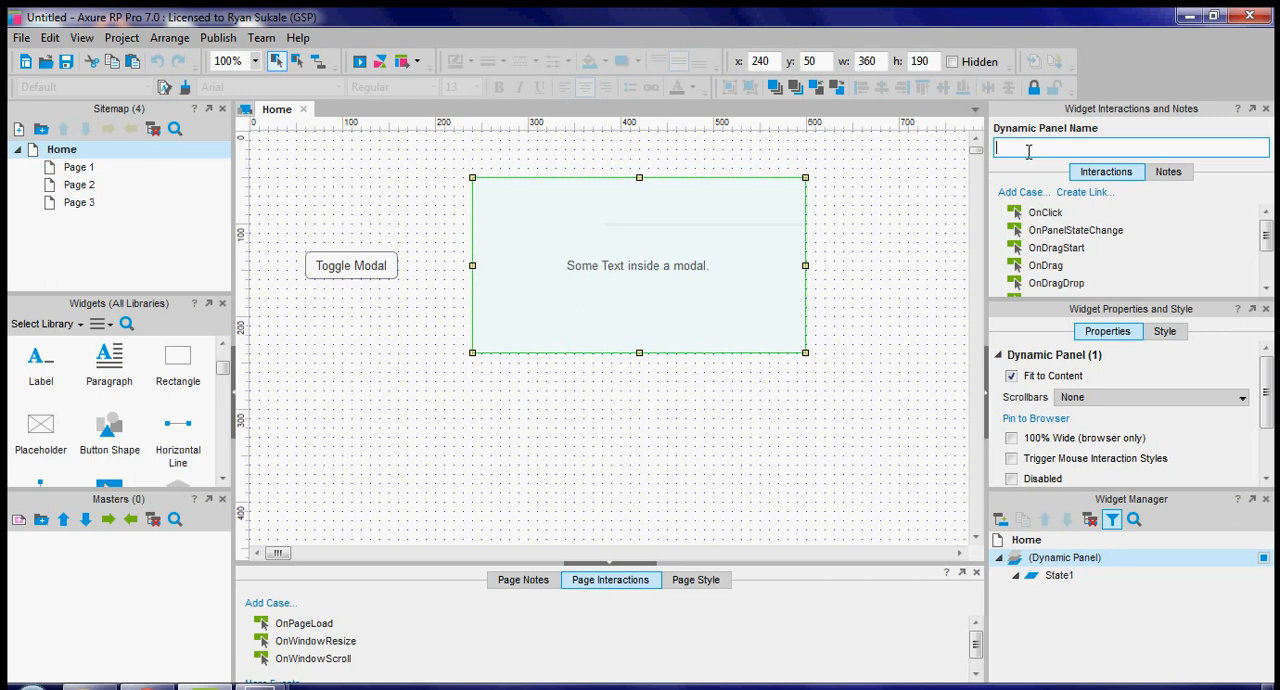
text(MyModal)
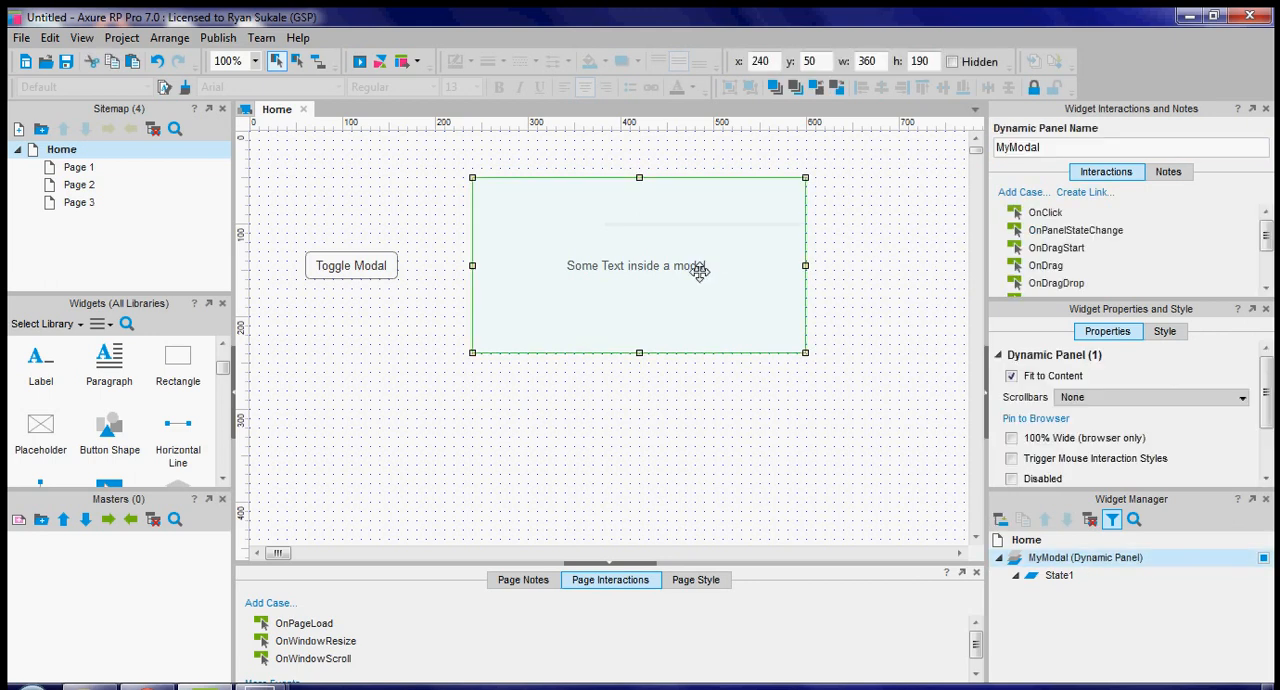
Hide MyModal and pin it to the browser at Center/Middle, kept in front.
right_click(698, 272)
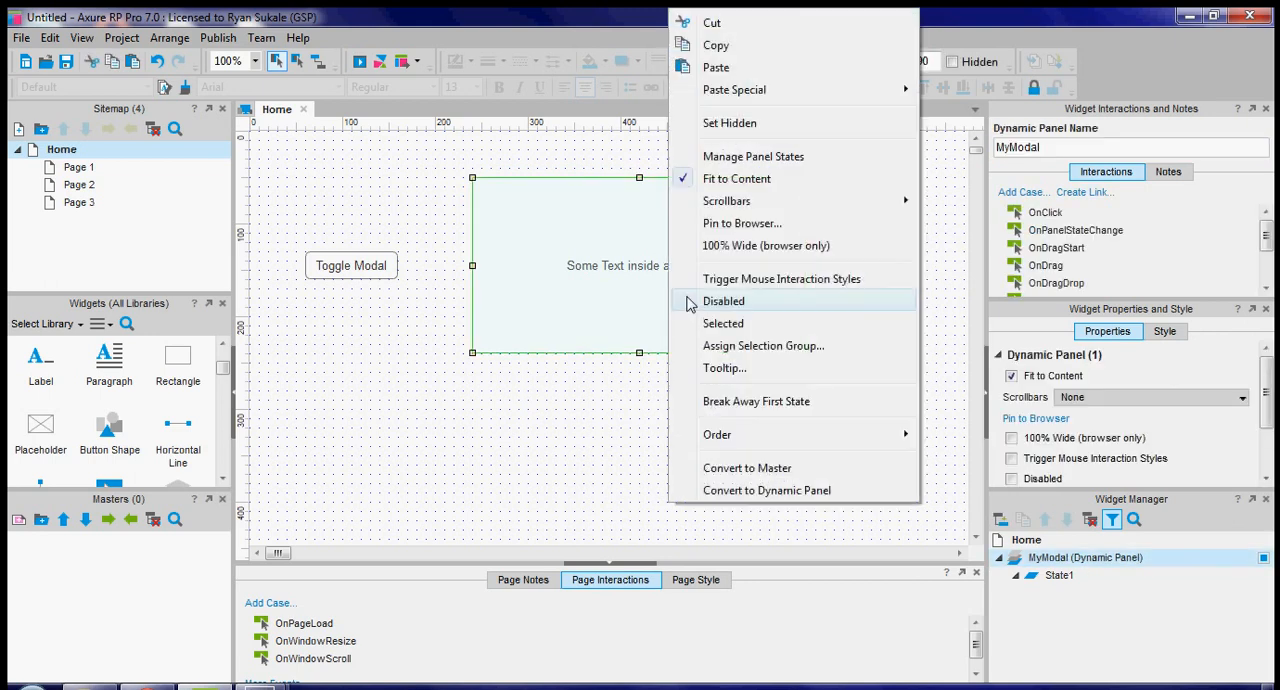
mouse_move(752, 156)
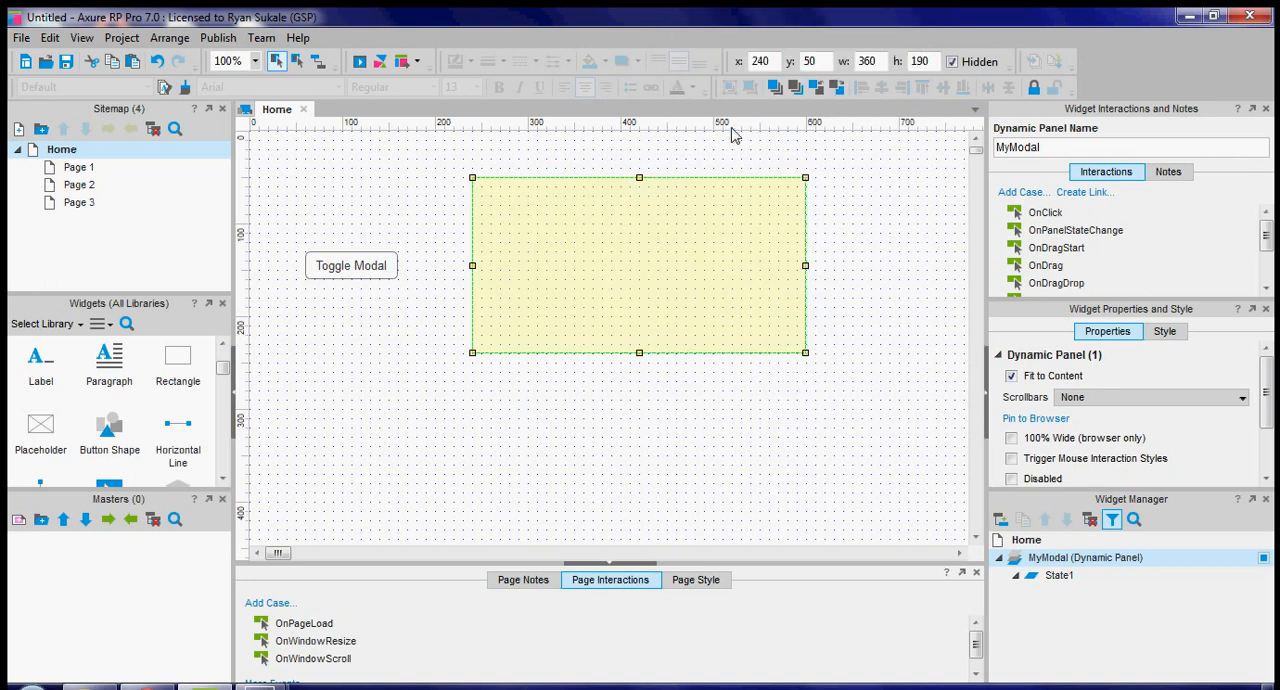
mouse_move(688, 228)
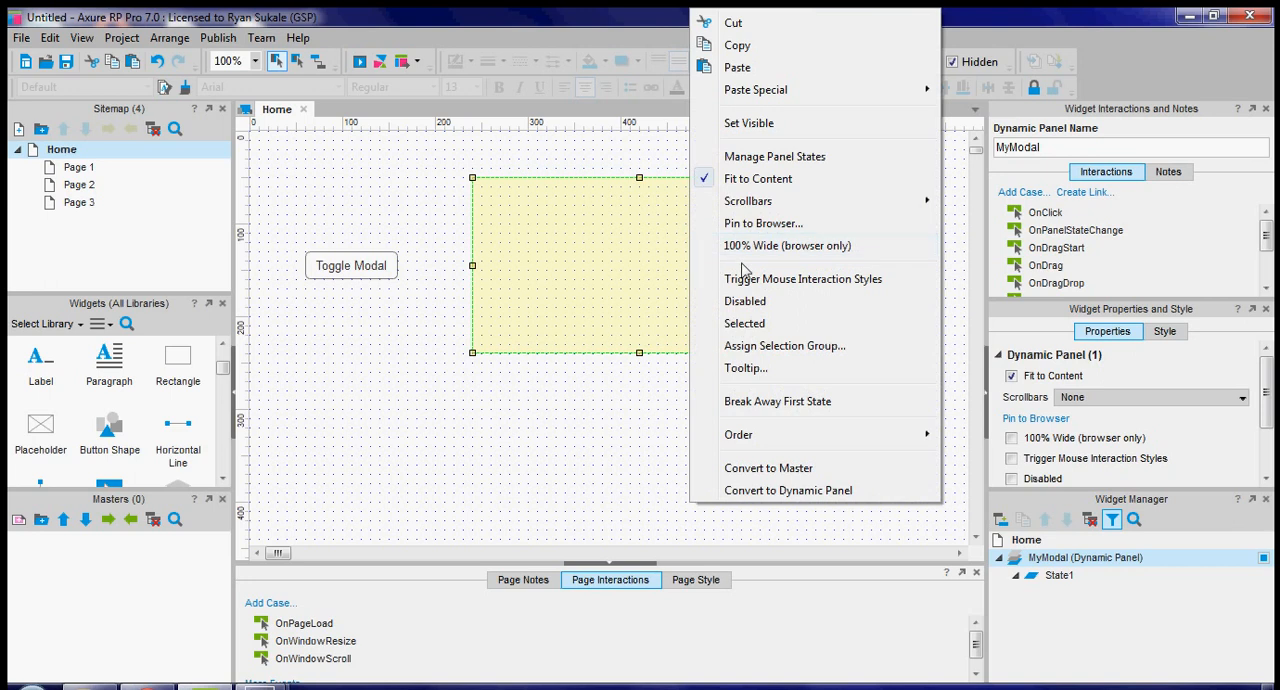
mouse_move(754, 232)
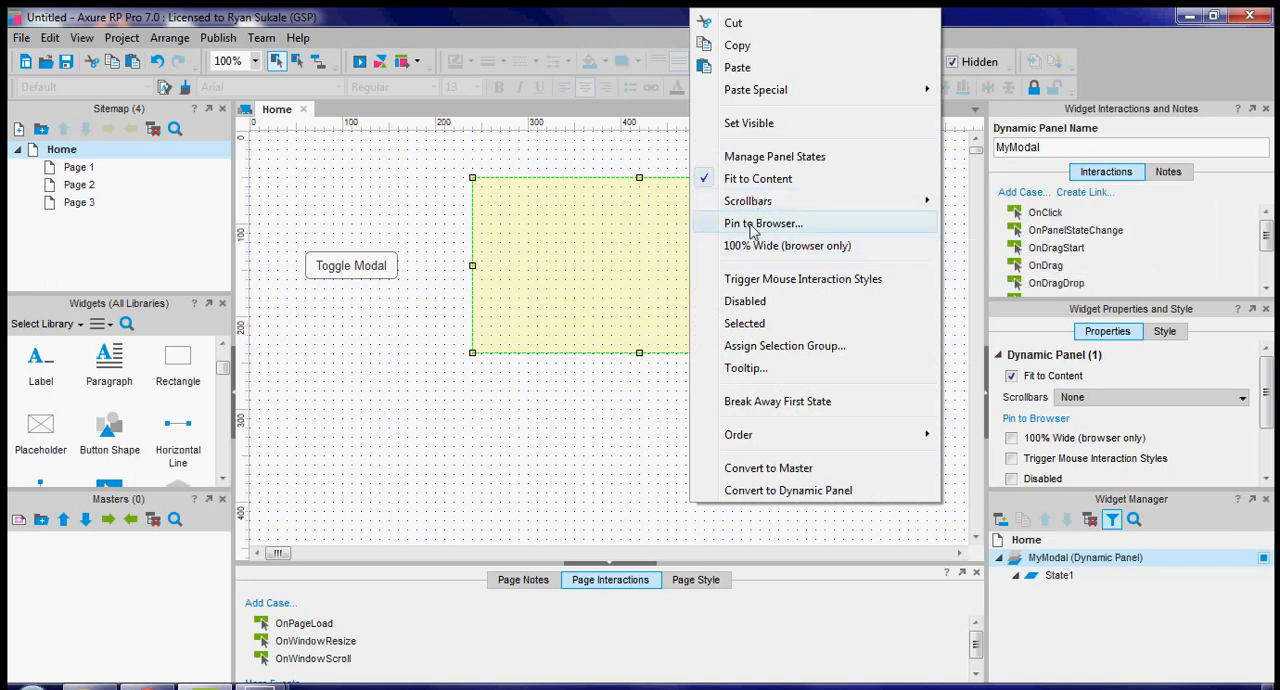
click(762, 224)
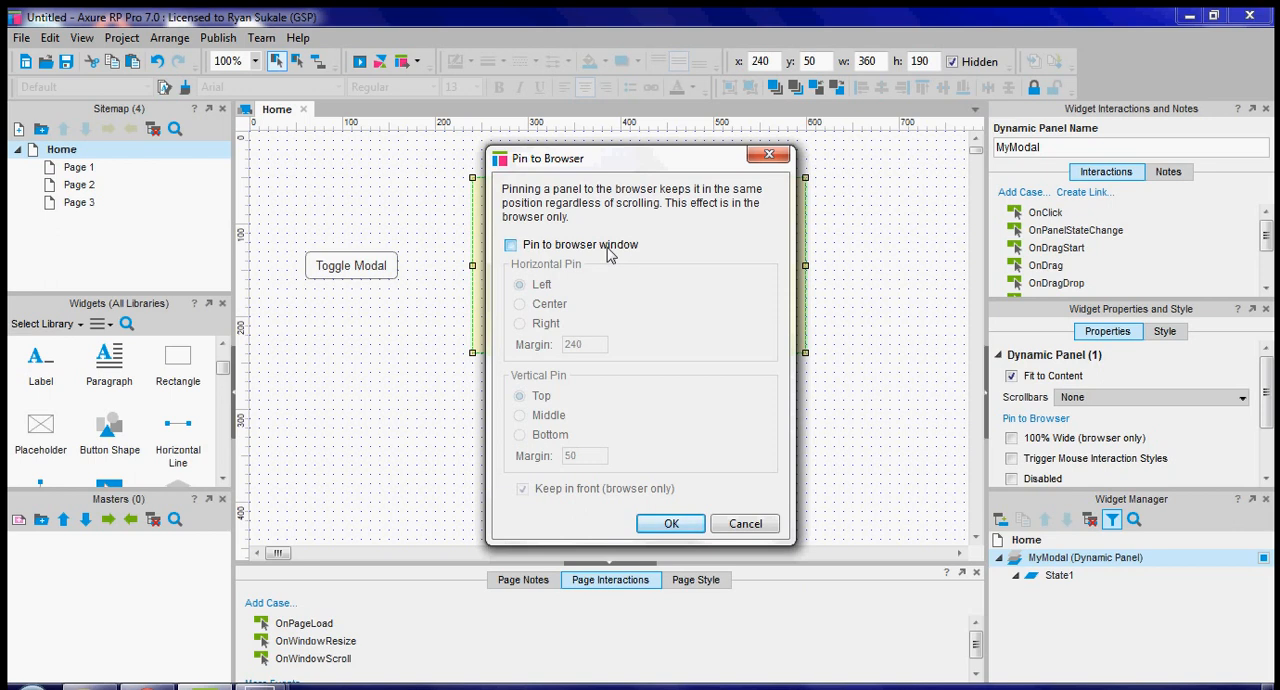
click(512, 244)
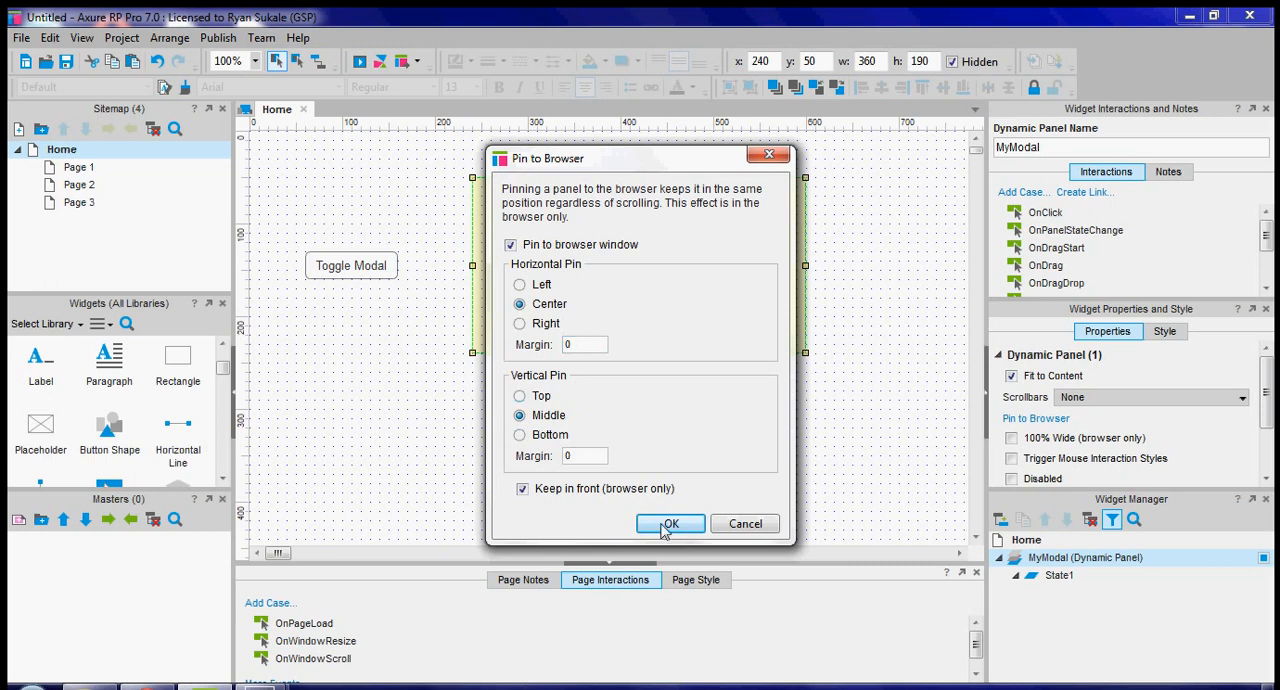
click(670, 524)
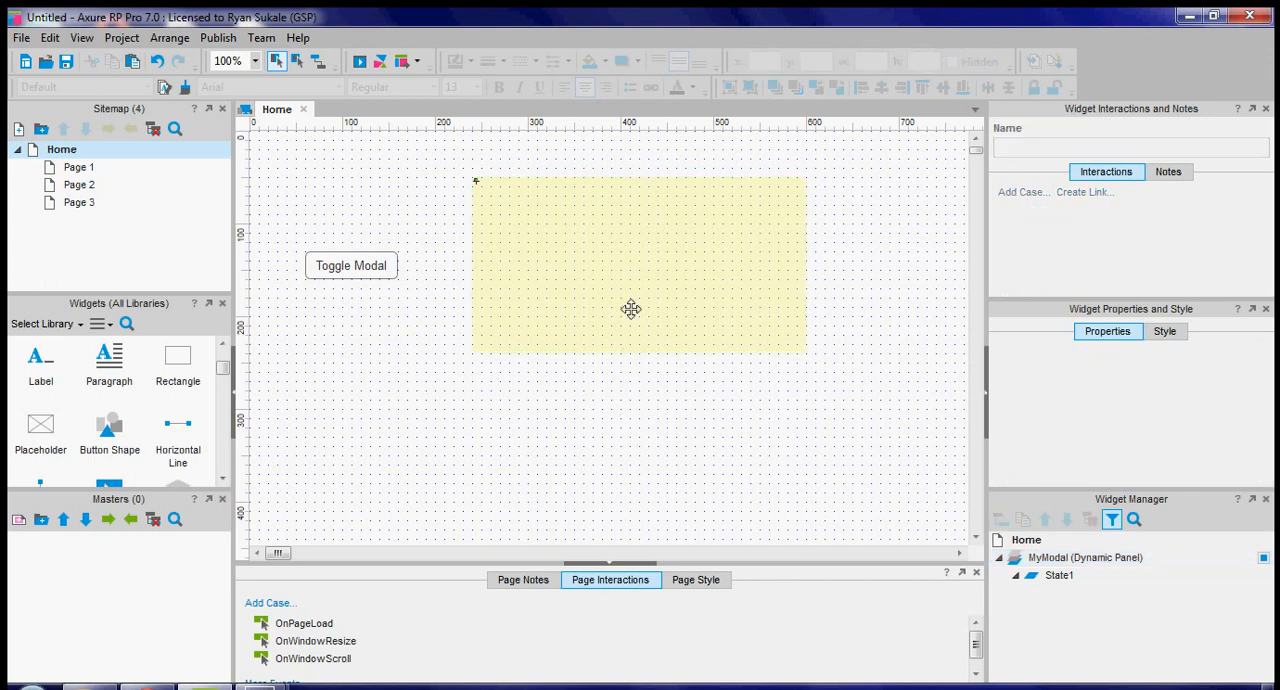
Give Toggle Modal an OnClick case with a Show/Hide action that toggles MyModal.
click(352, 264)
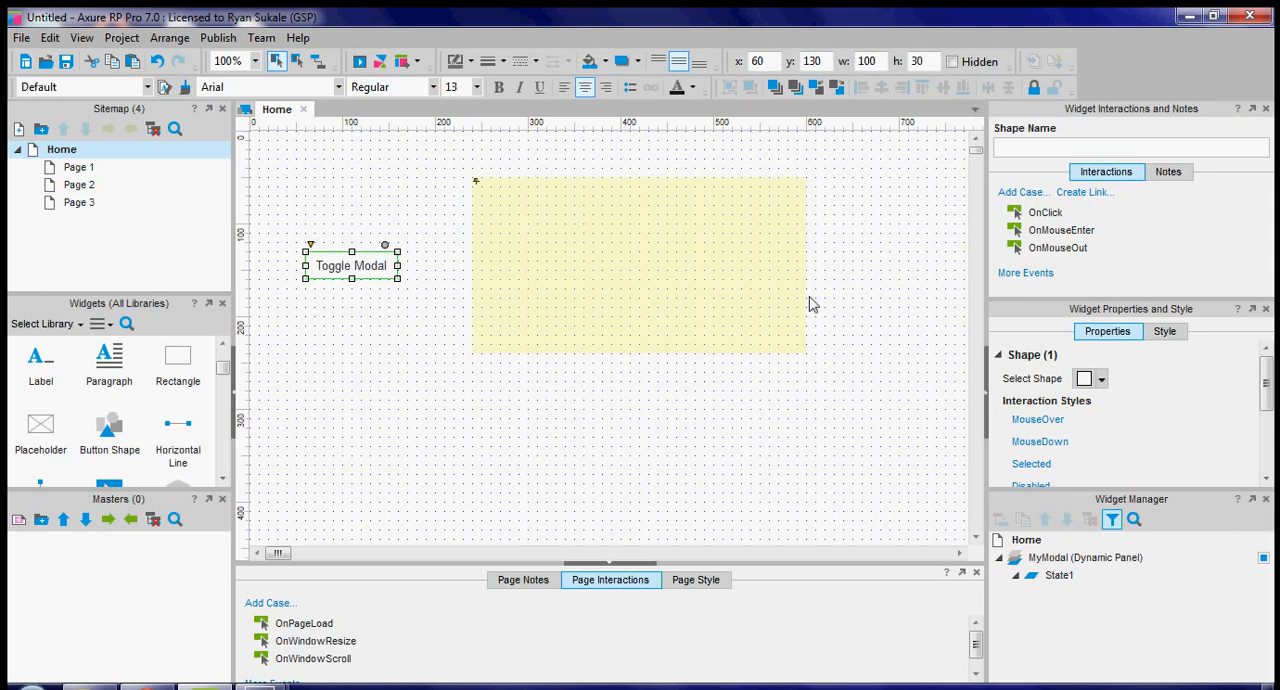
mouse_move(716, 372)
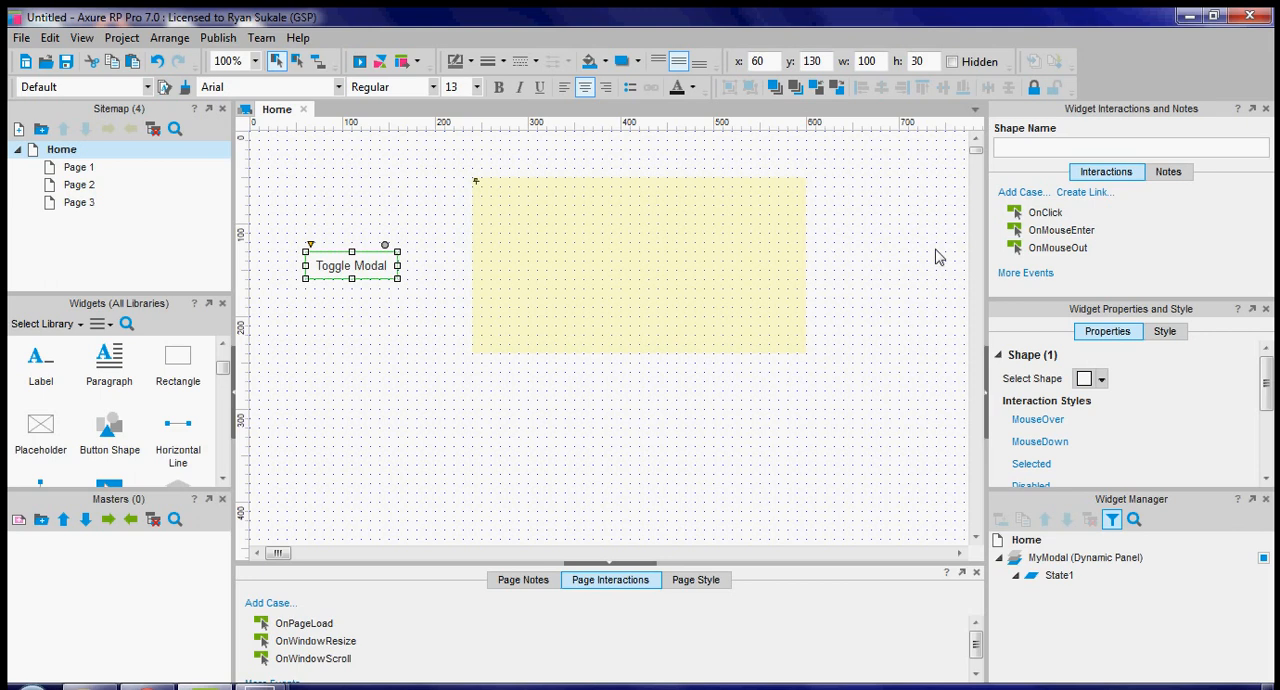
click(1044, 212)
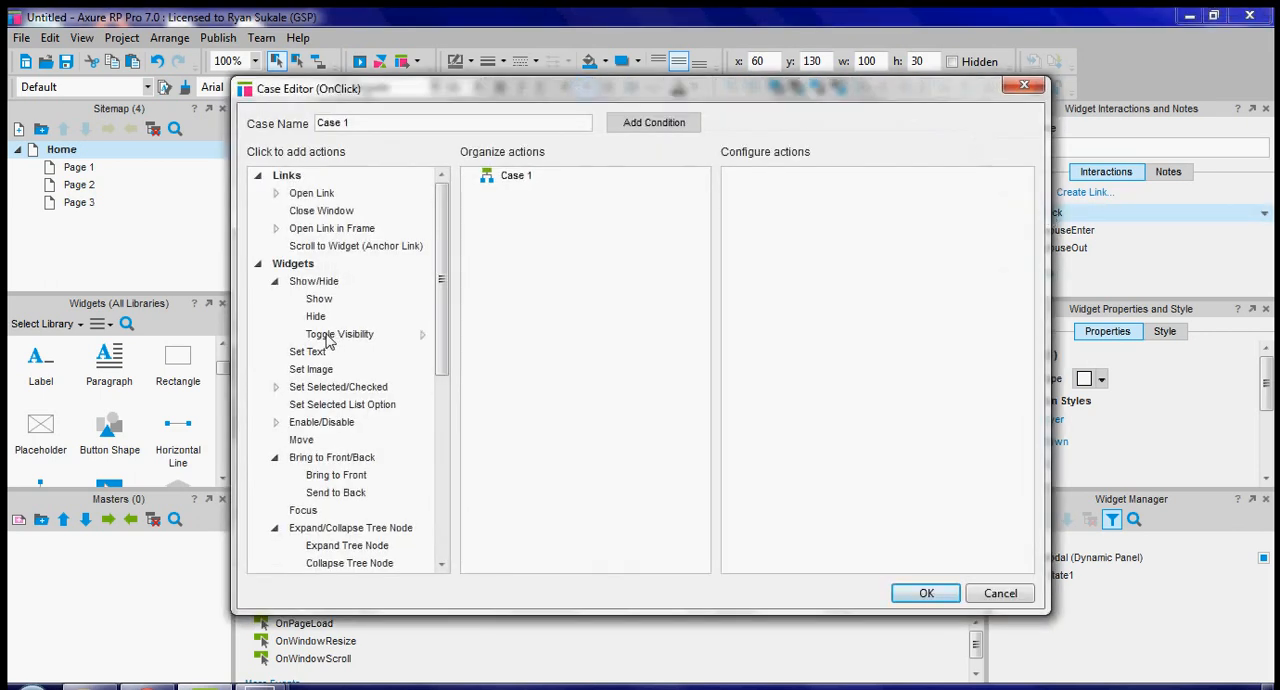
mouse_move(336, 324)
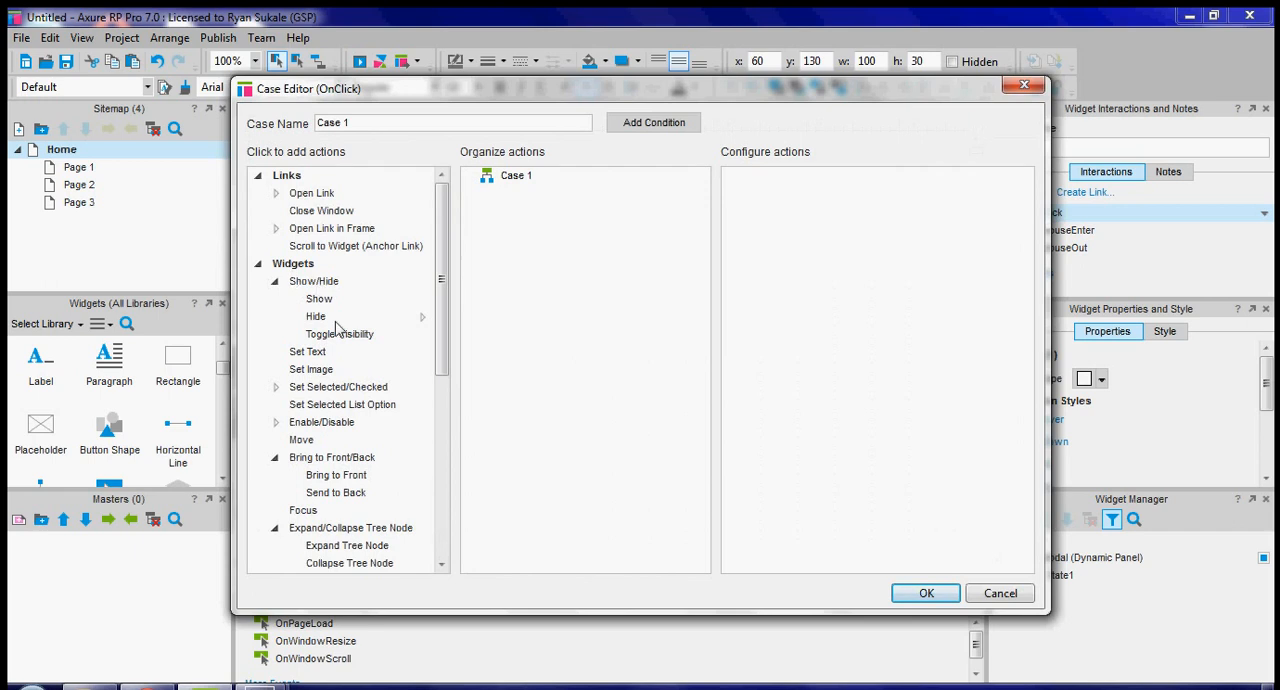
click(316, 316)
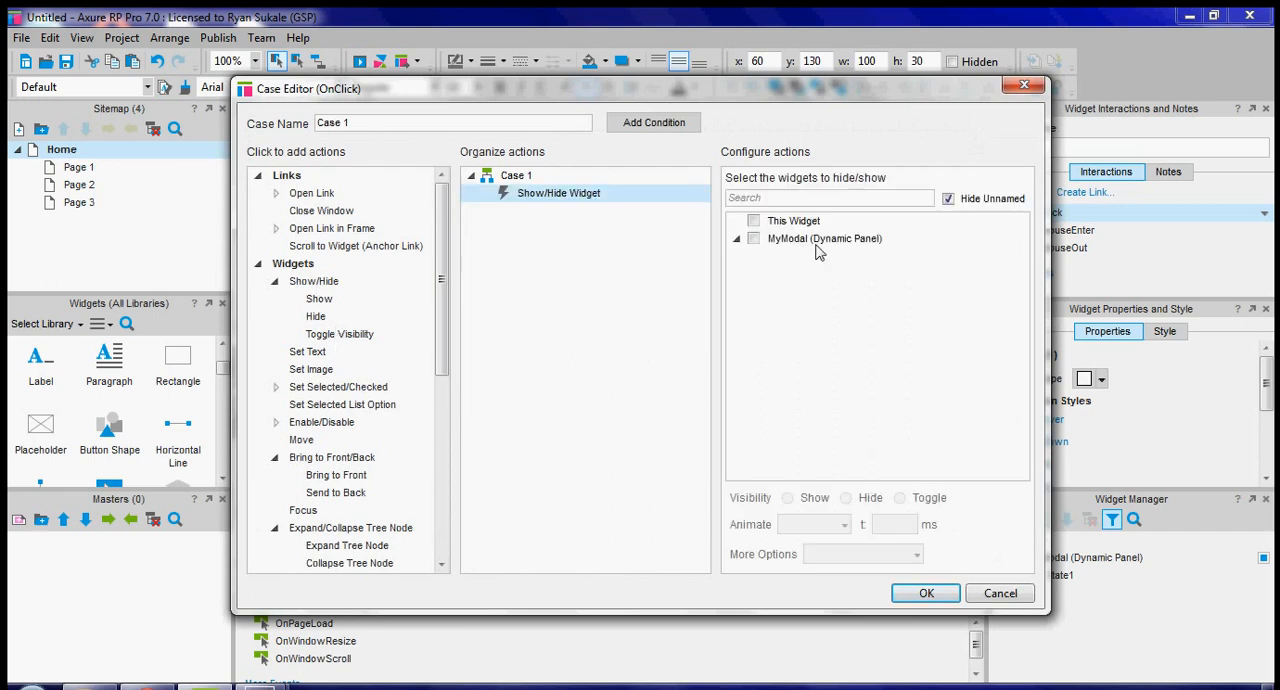
click(752, 238)
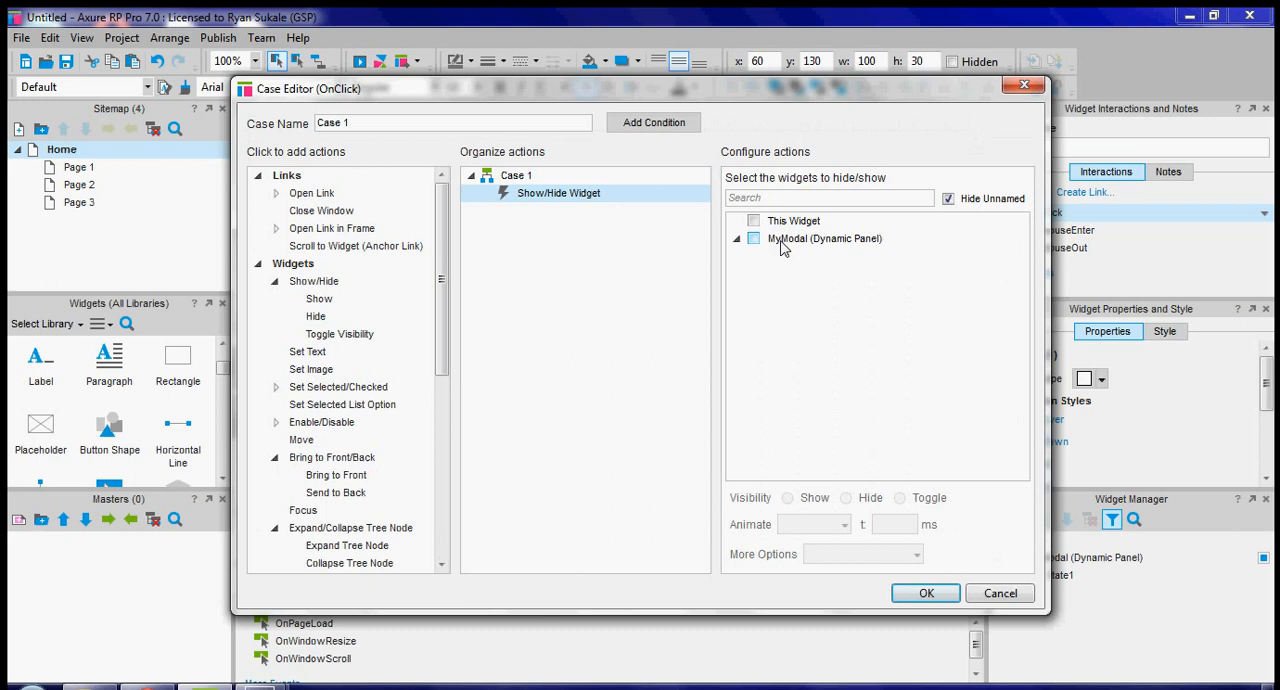
mouse_move(816, 248)
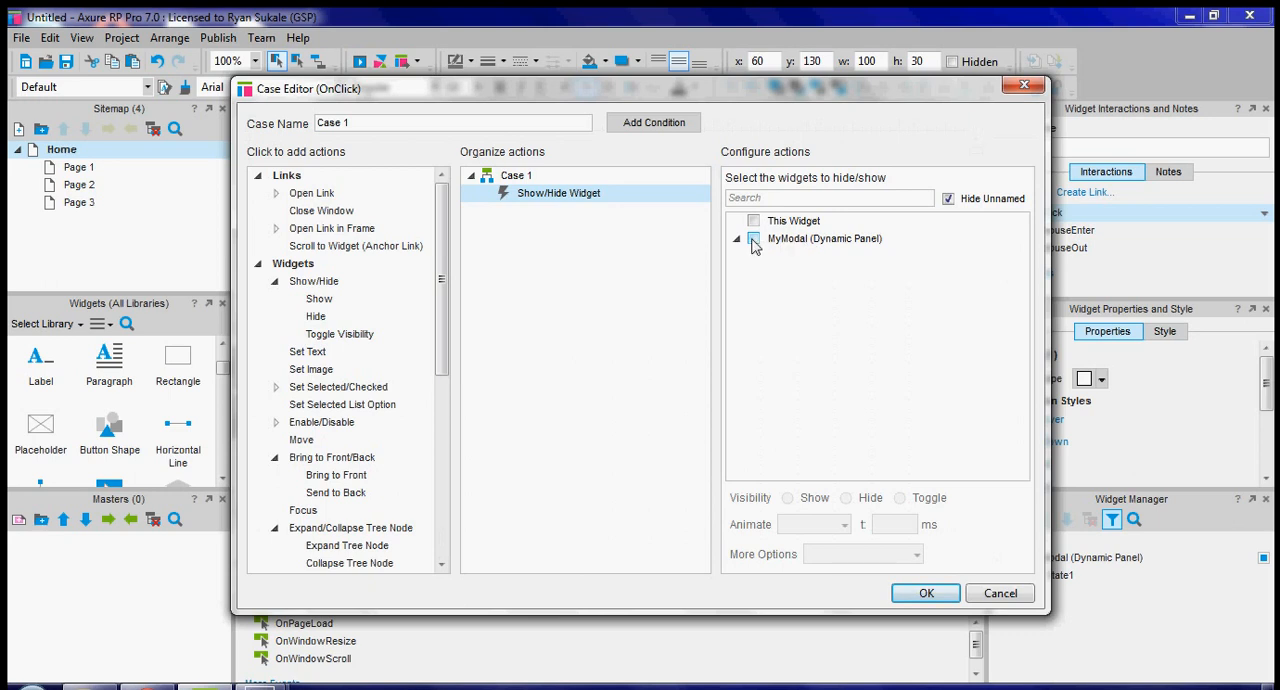
click(754, 238)
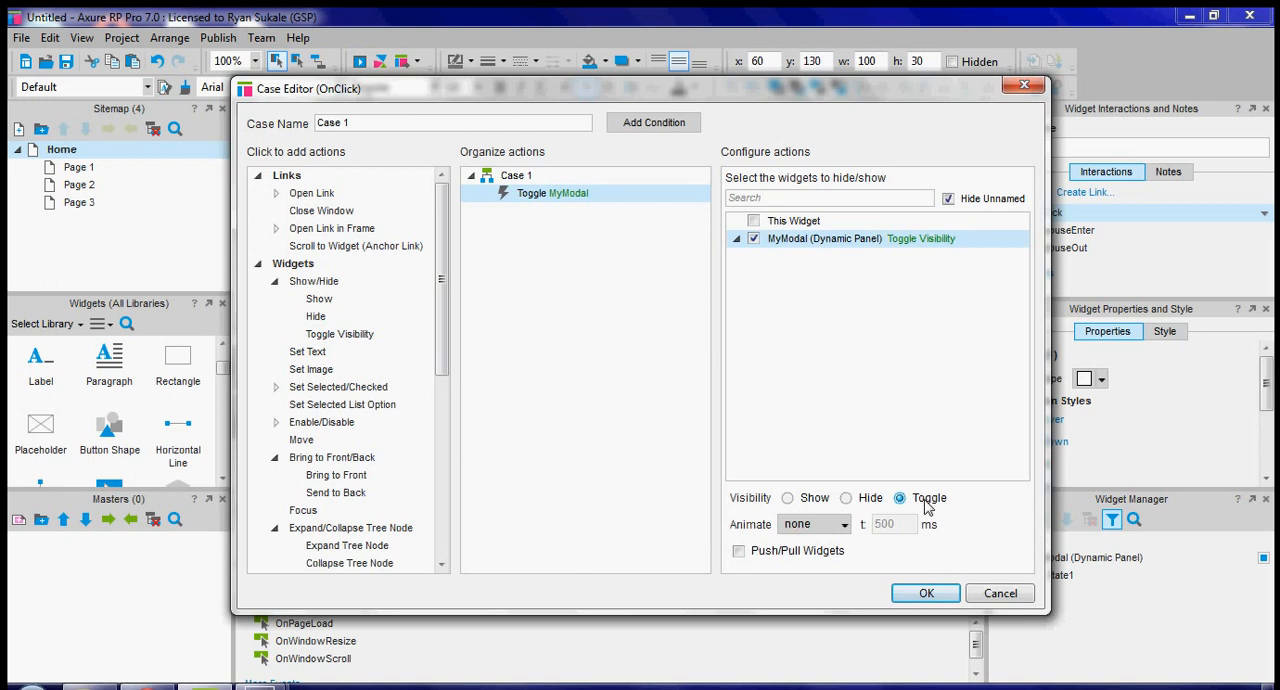
click(924, 592)
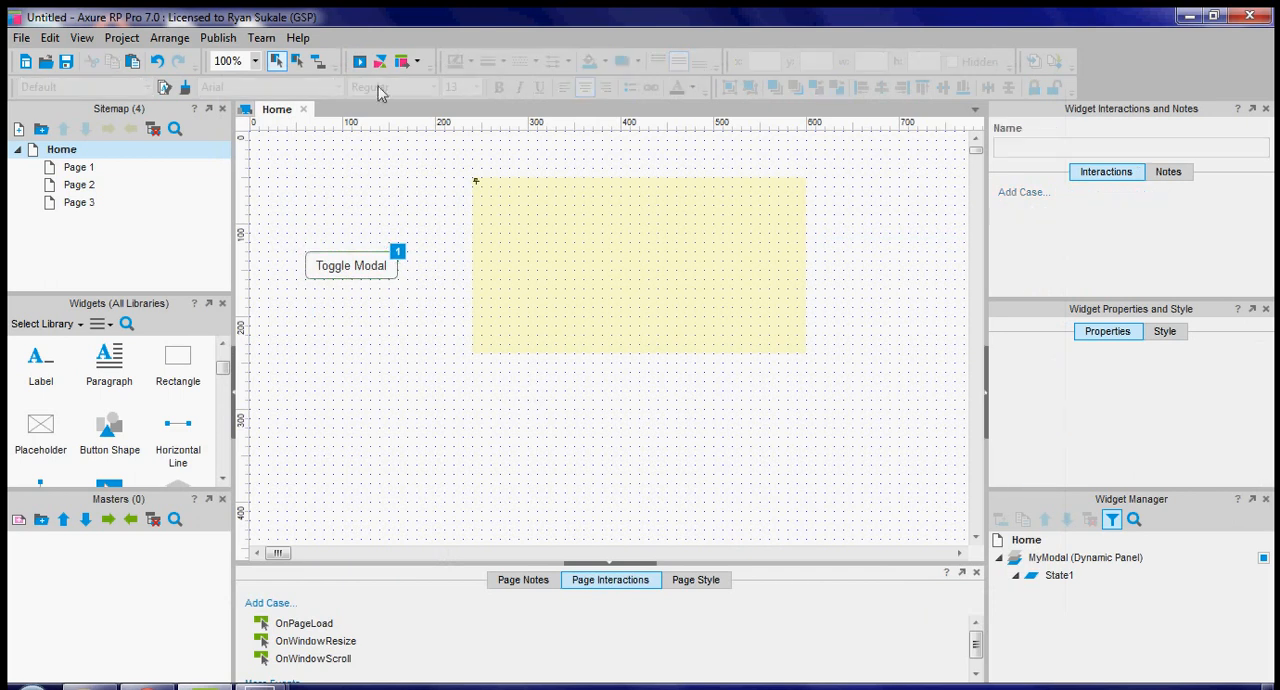
mouse_move(360, 60)
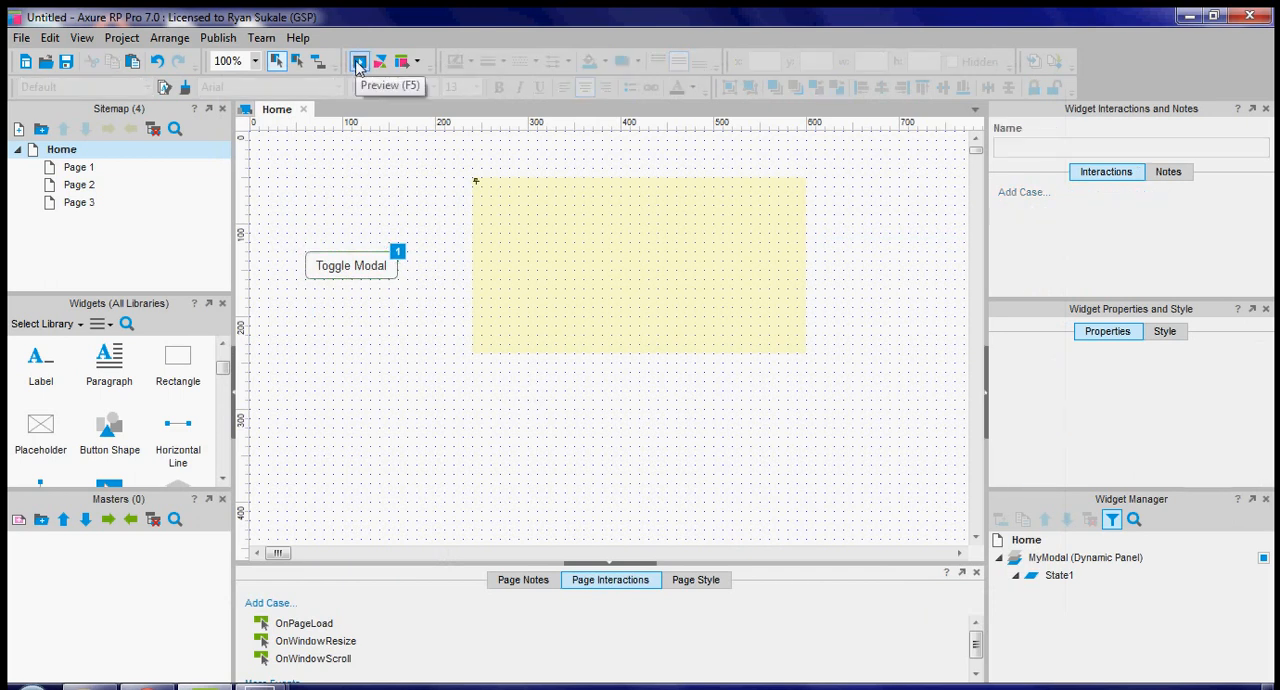
Preview the Home page in Chrome and toggle the centred modal on, off and on again.
click(360, 62)
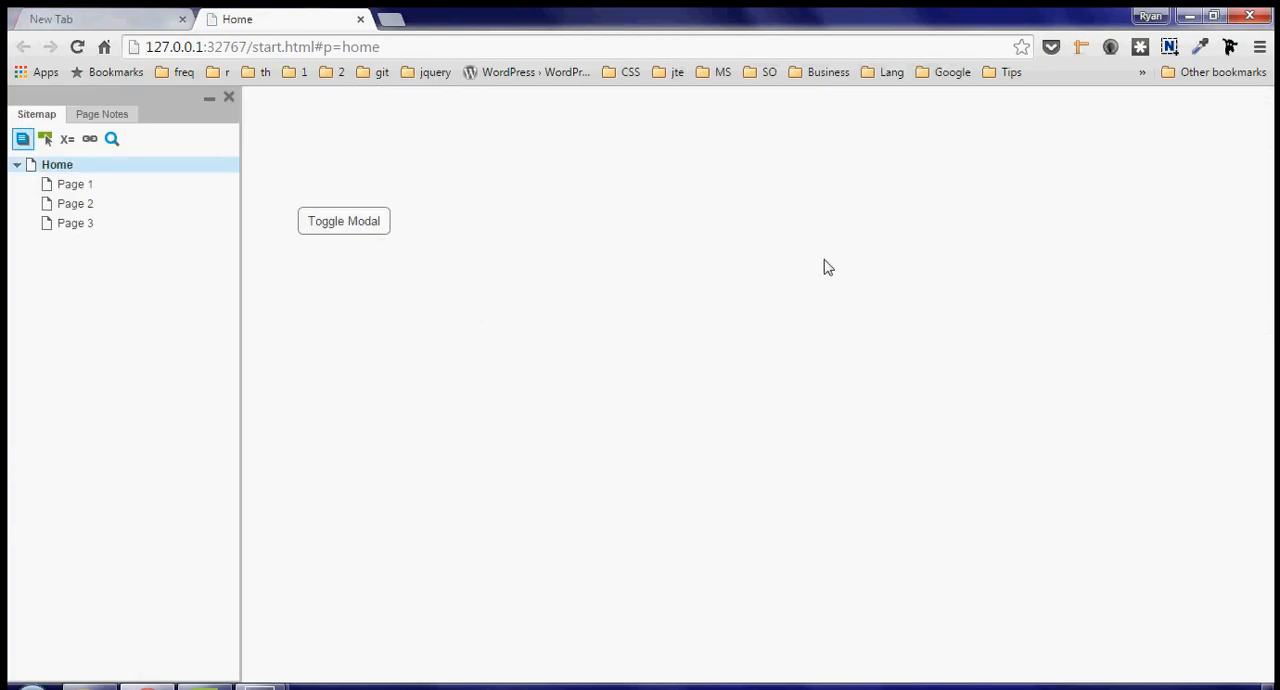
click(344, 220)
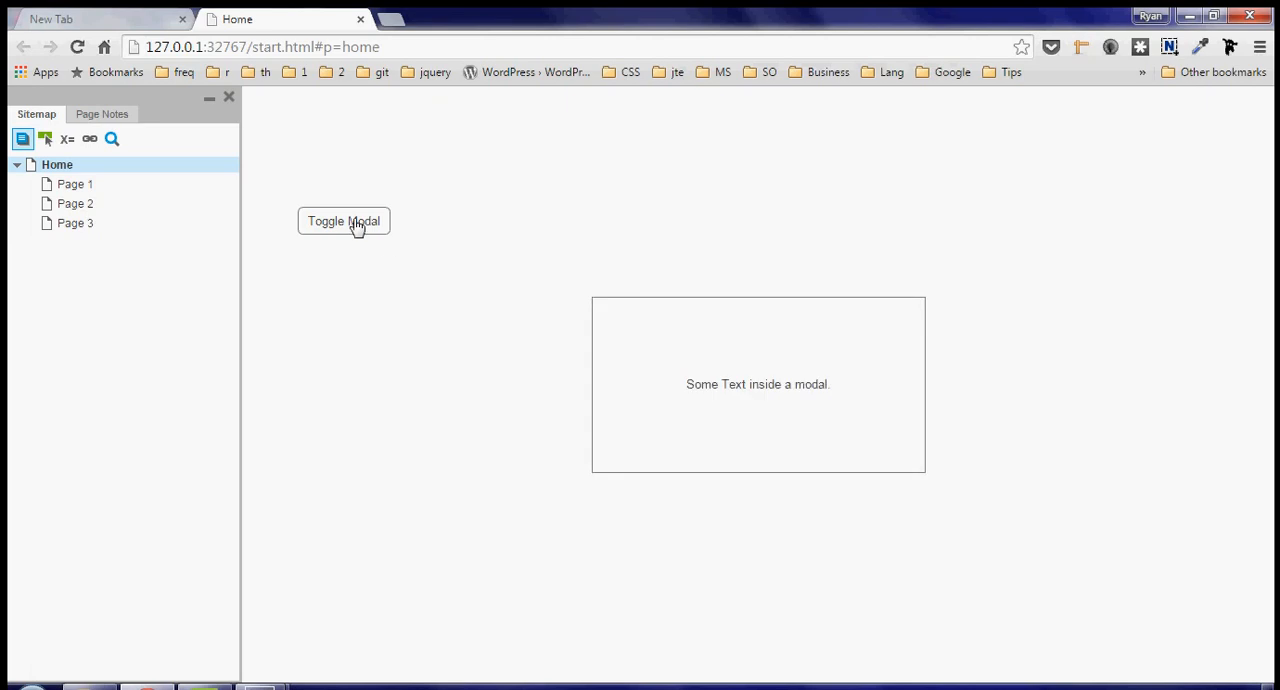
click(344, 220)
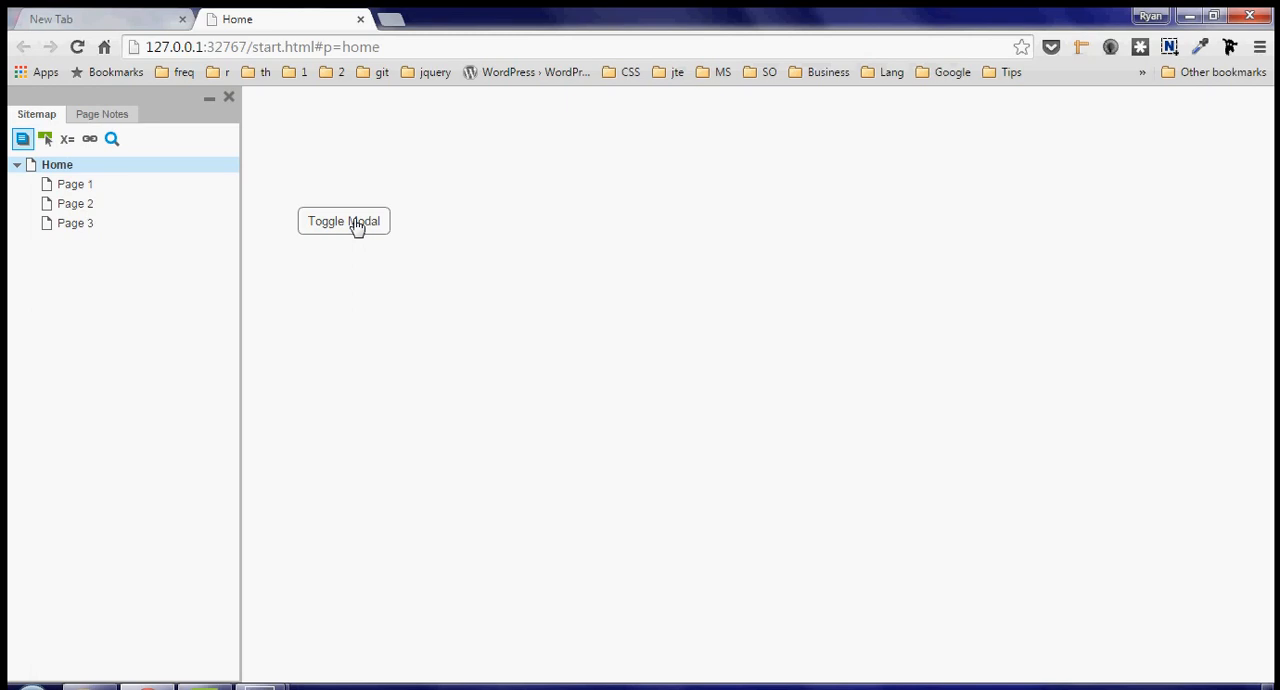
click(344, 220)
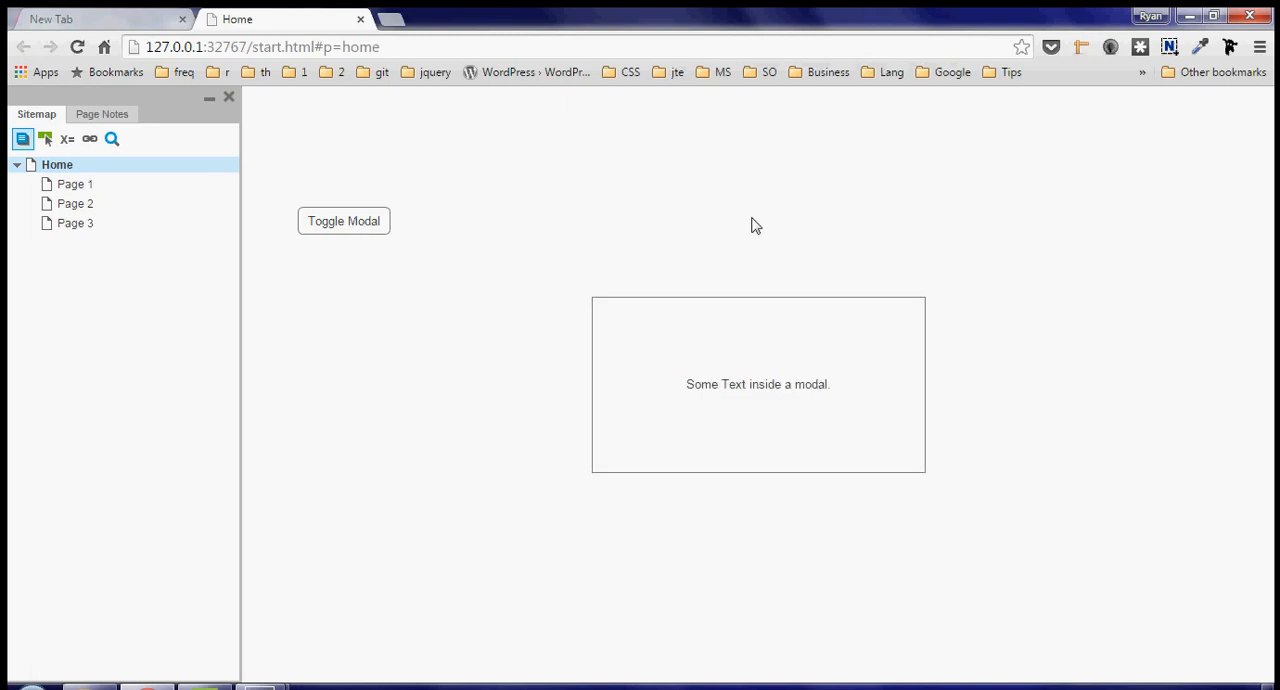
mouse_move(760, 252)
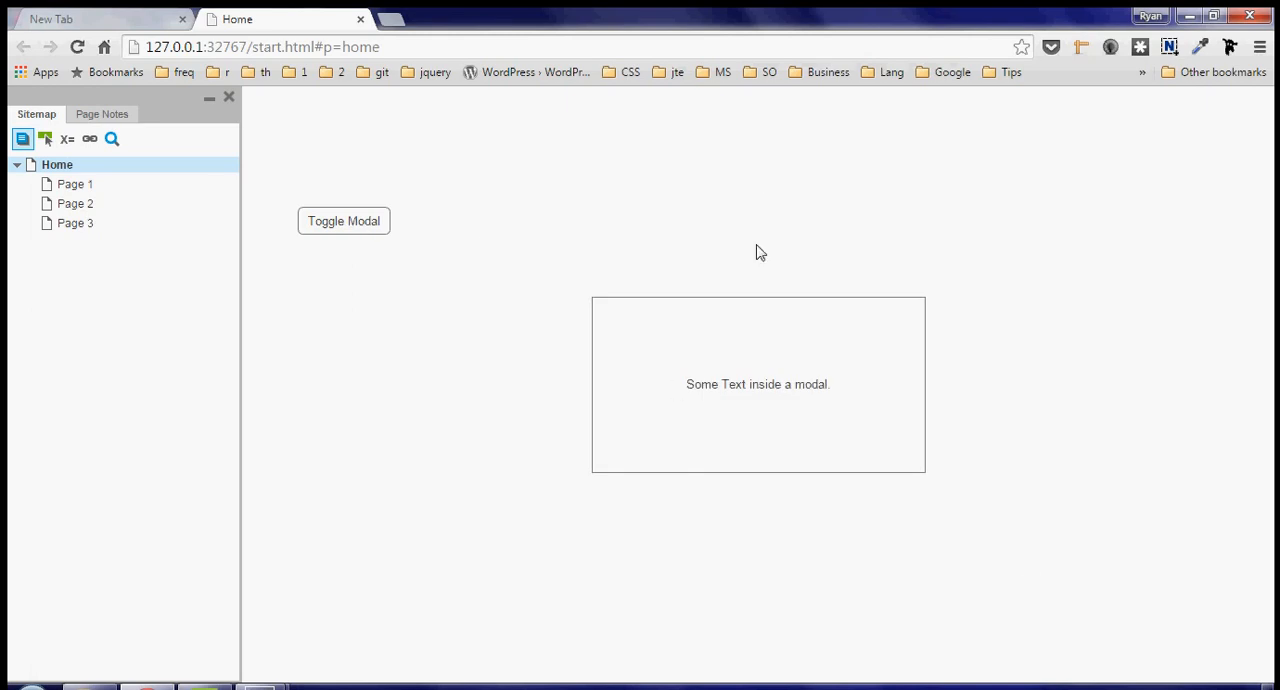
mouse_move(358, 232)
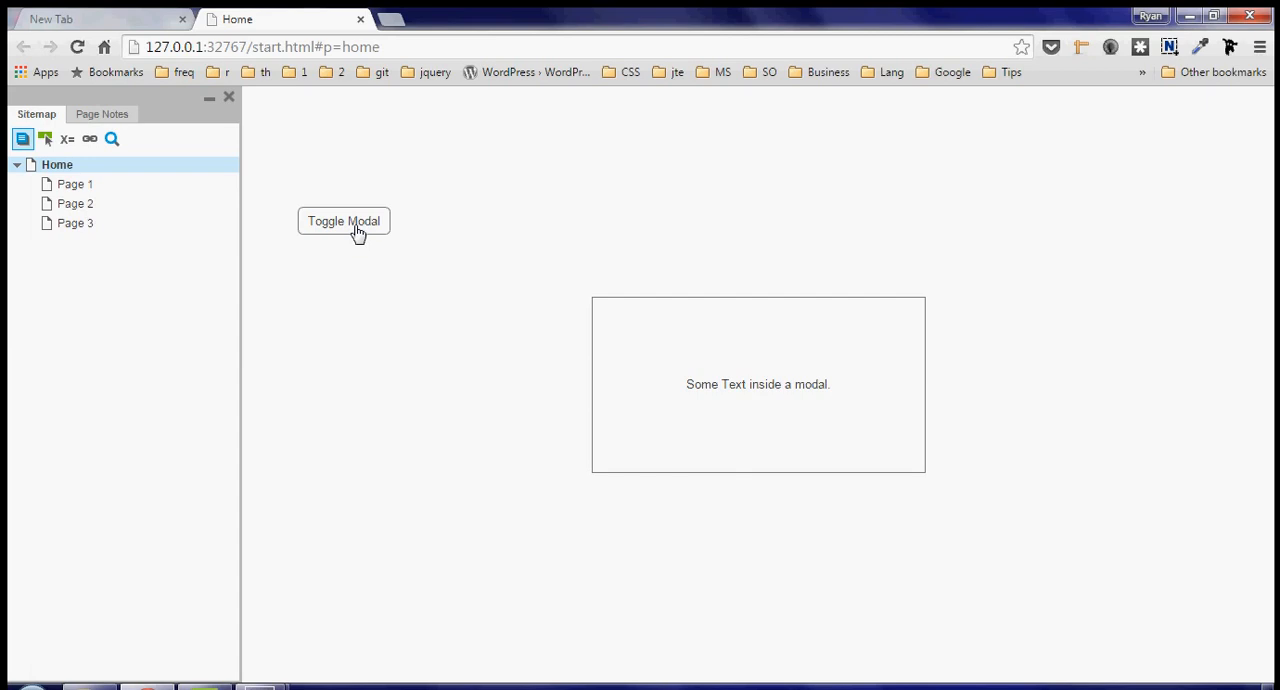